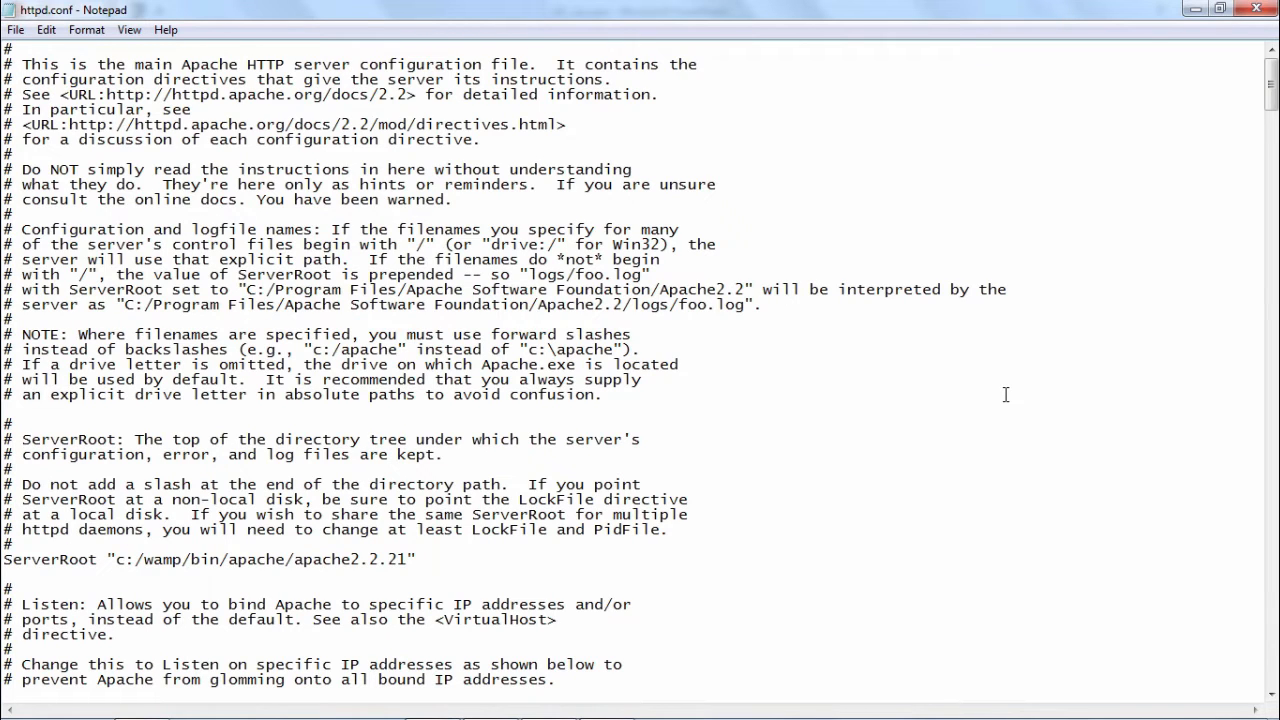
Locate the cgi-bin section with Find and add an active <Directory "cgi-bin"> block with Options ExecCGI.
click(601, 394)
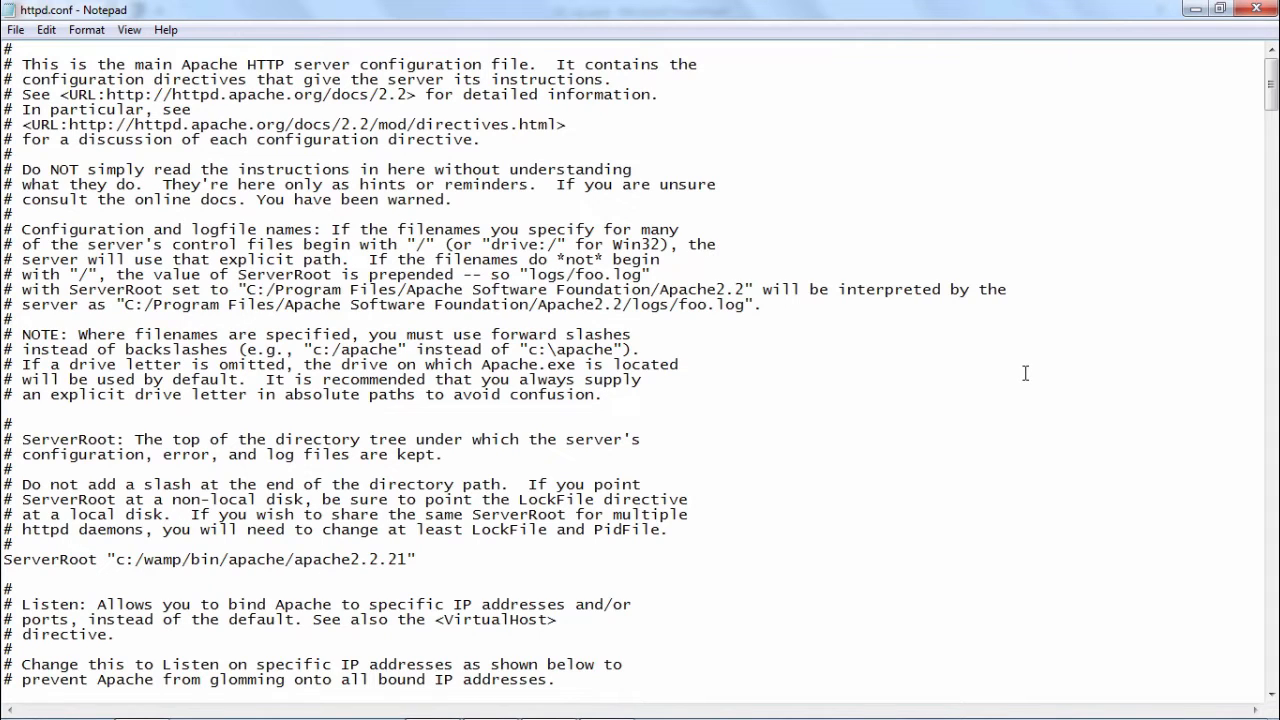
mouse_move(843, 241)
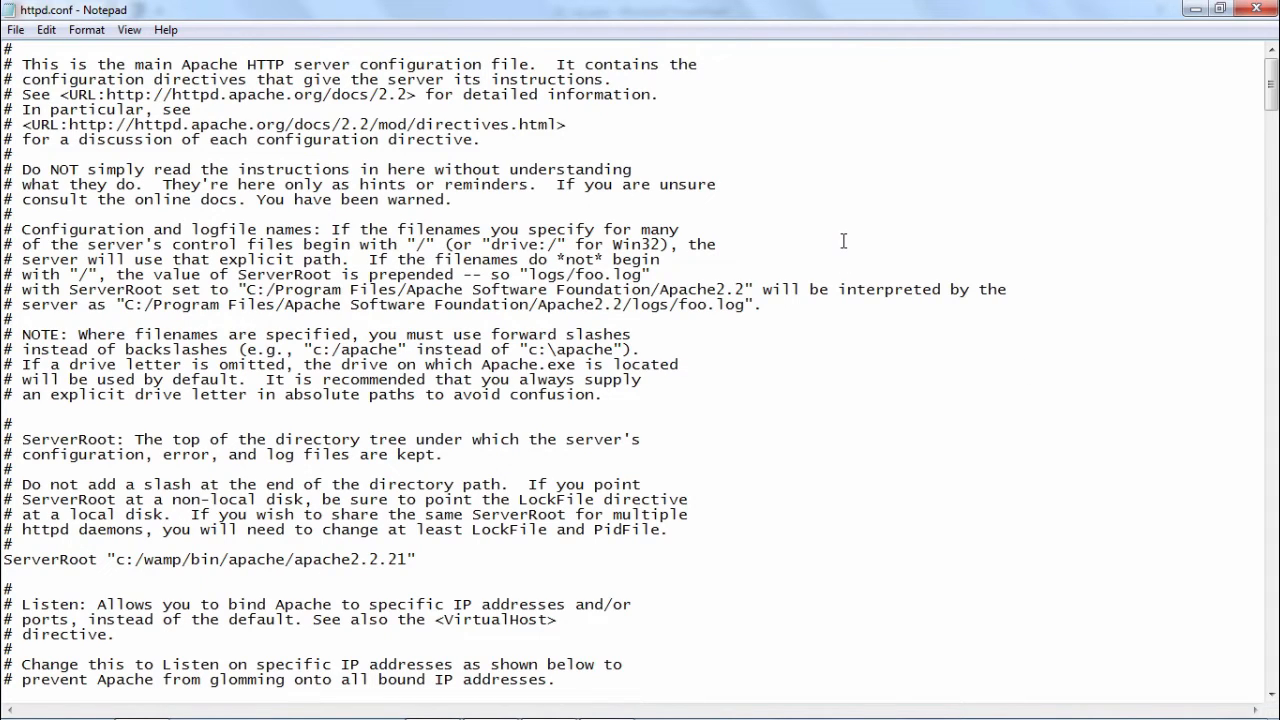
click(716, 244)
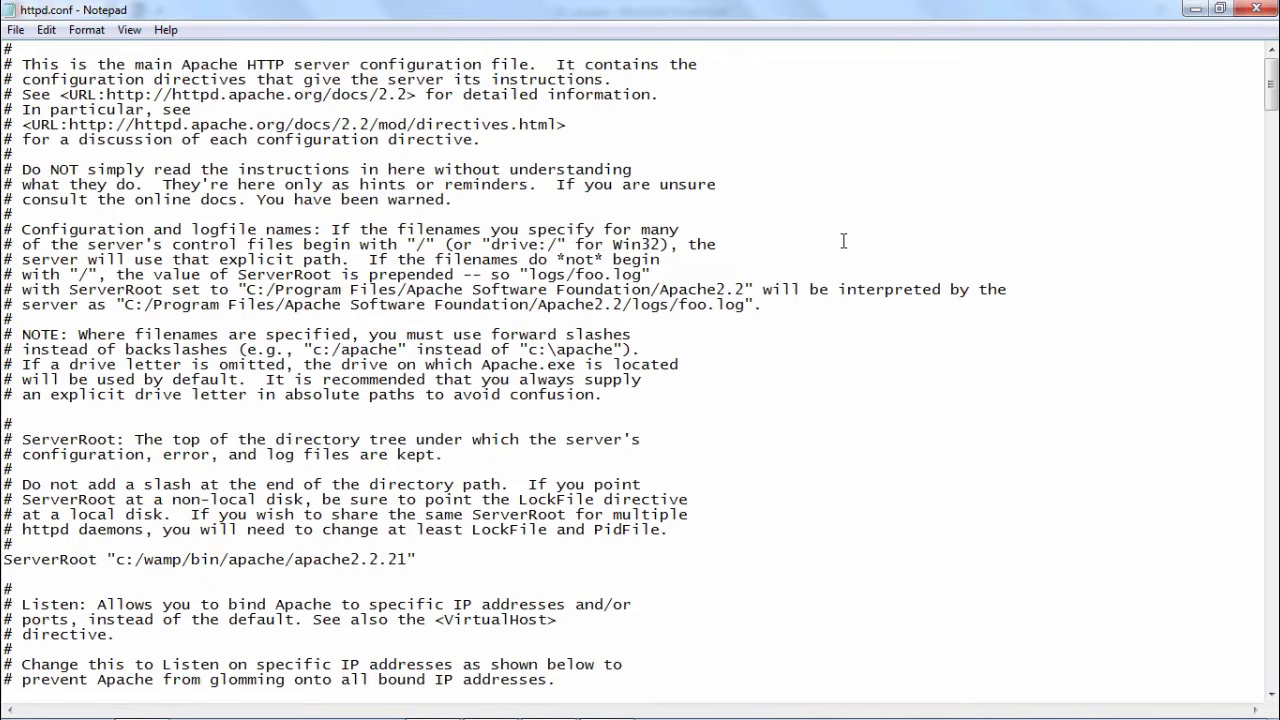
key(Ctrl+f)
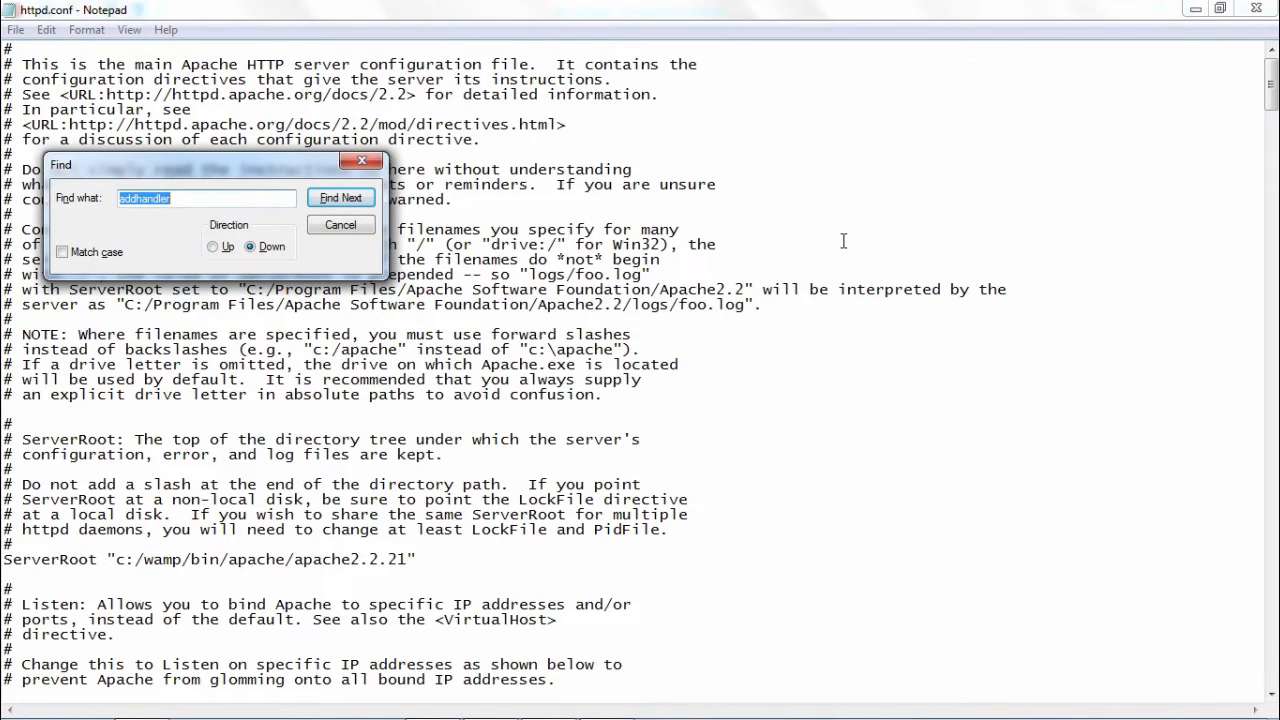
text(cgi-bin)
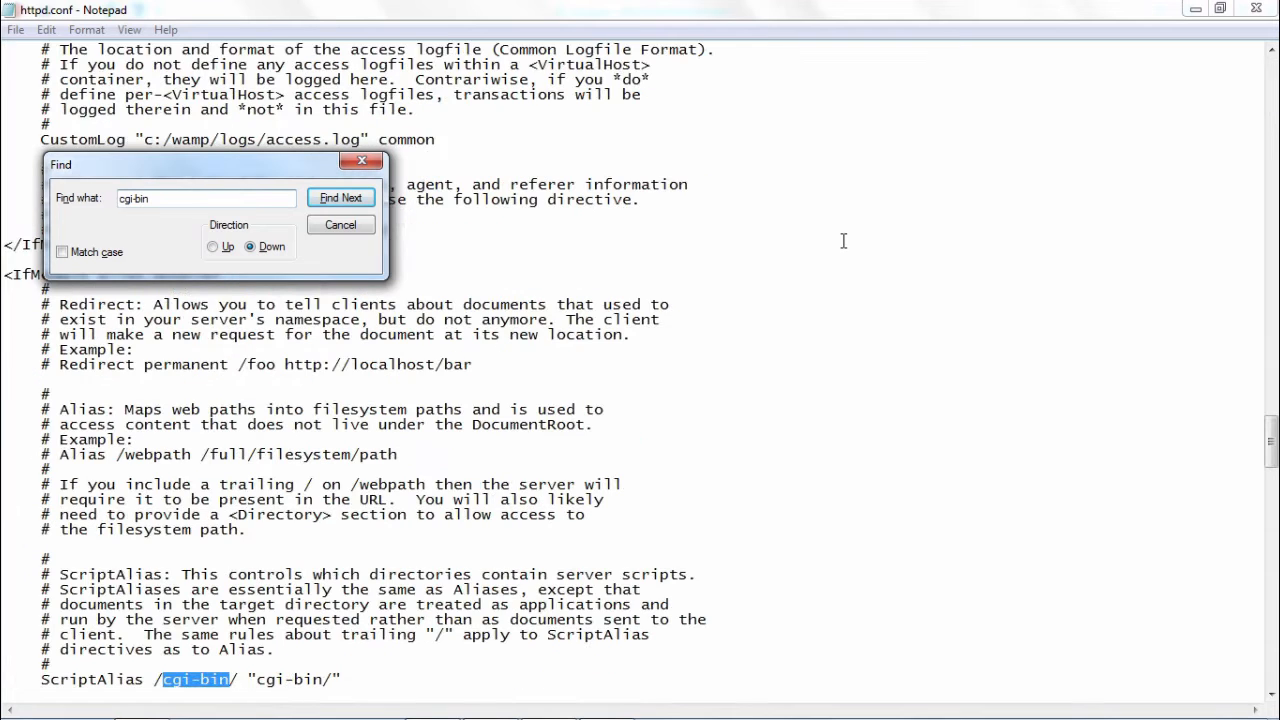
click(340, 197)
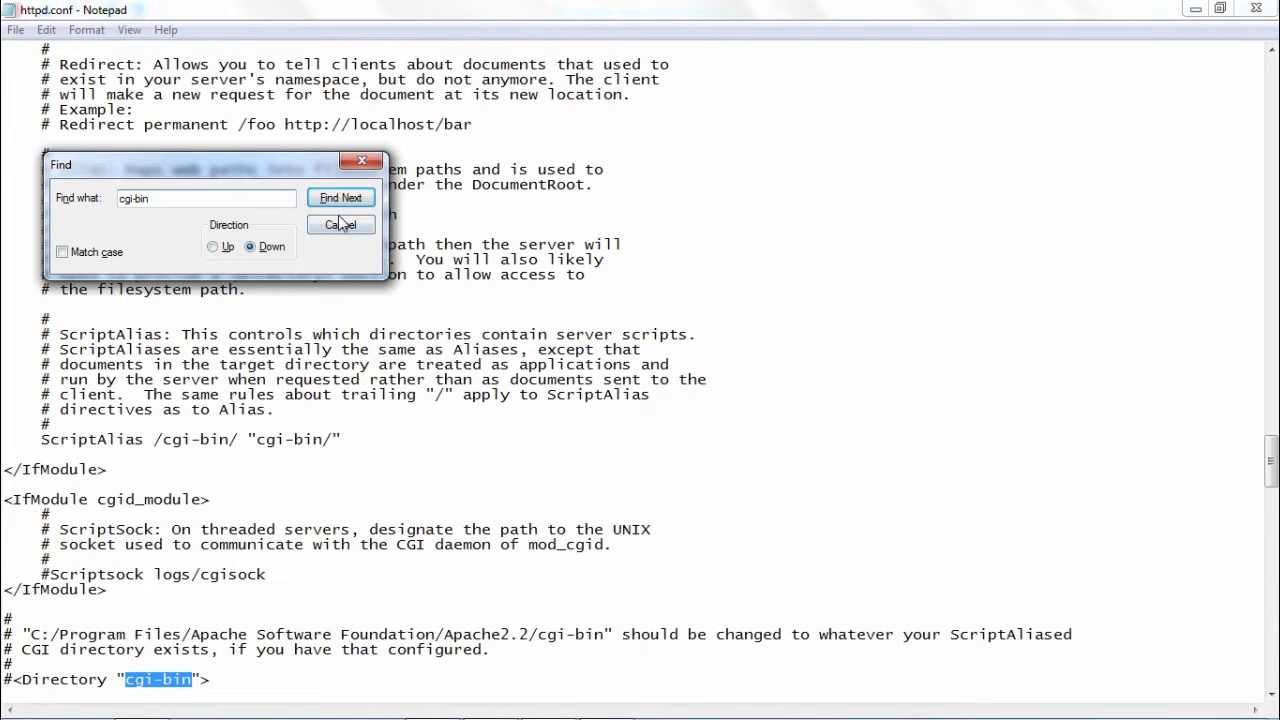
click(340, 224)
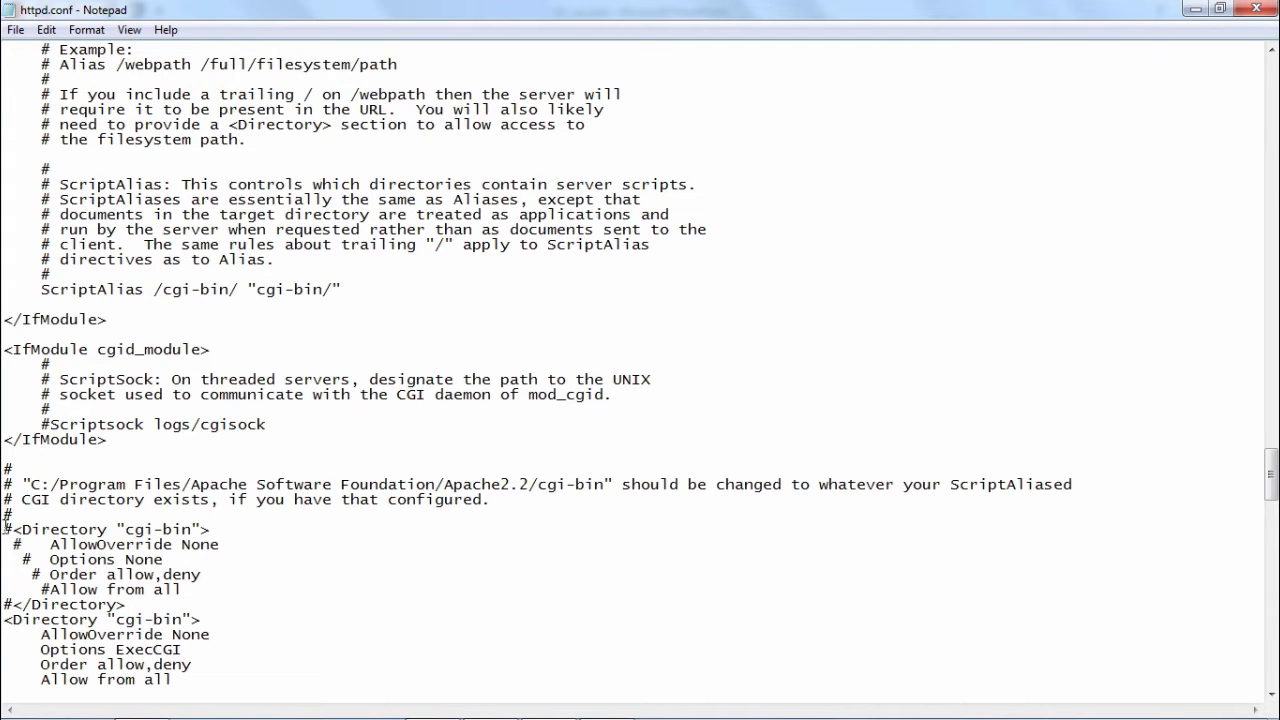
drag(5, 529, 183, 589)
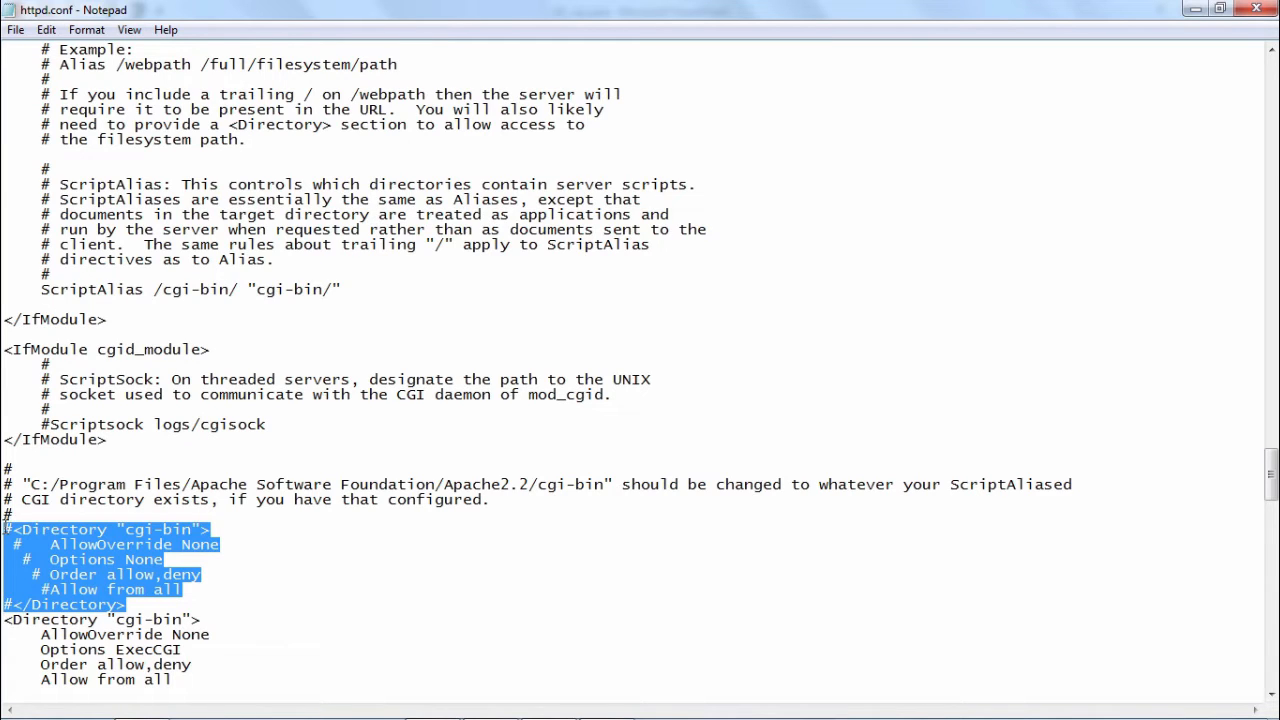
click(247, 589)
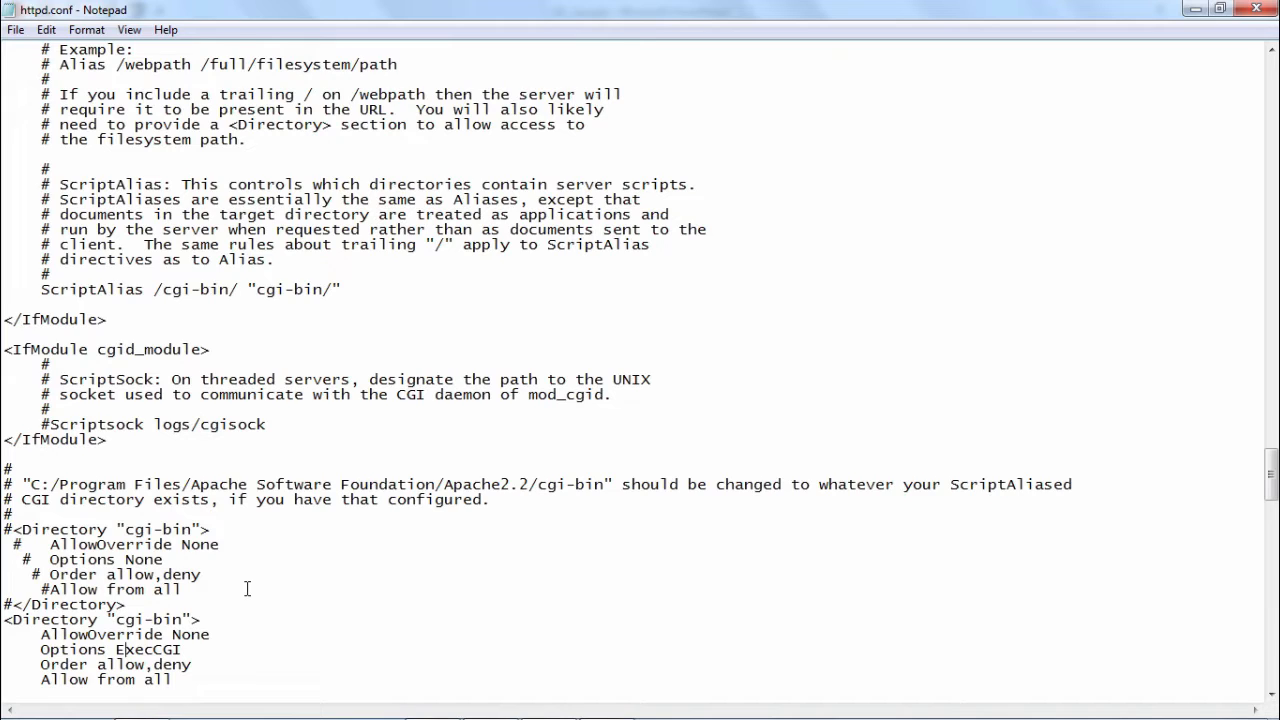
scroll(down, 3)
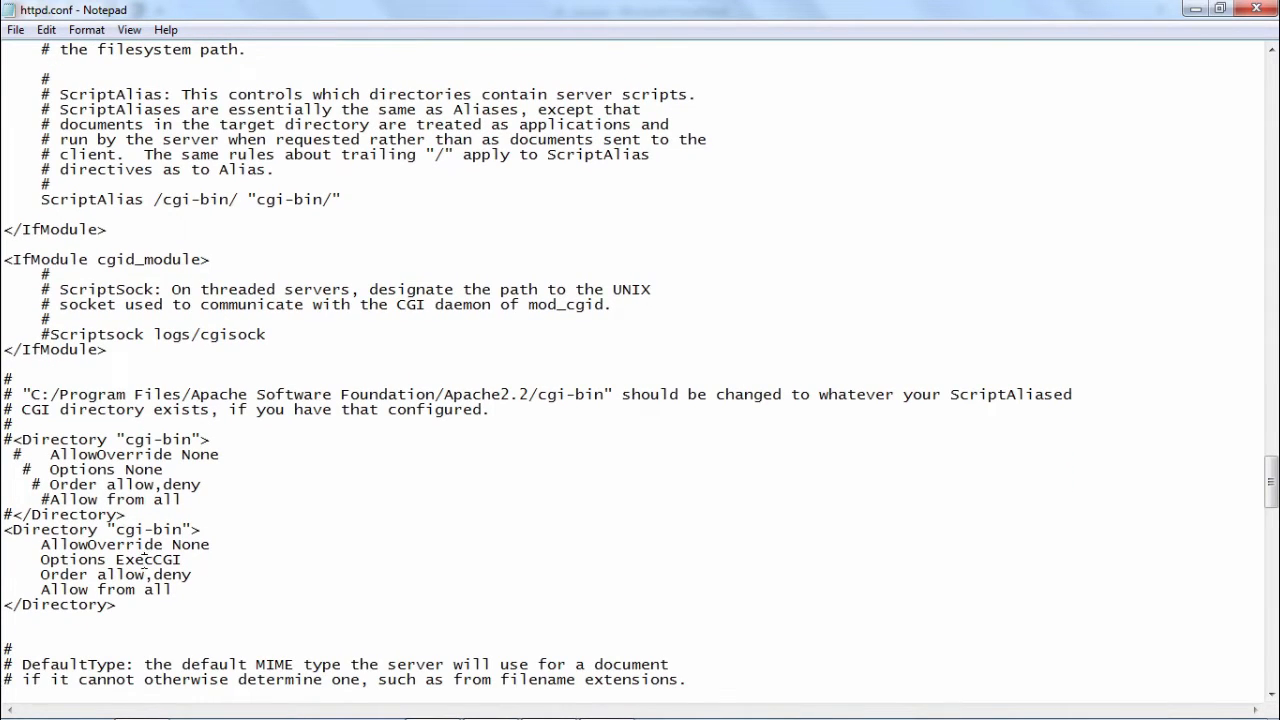
double_click(147, 559)
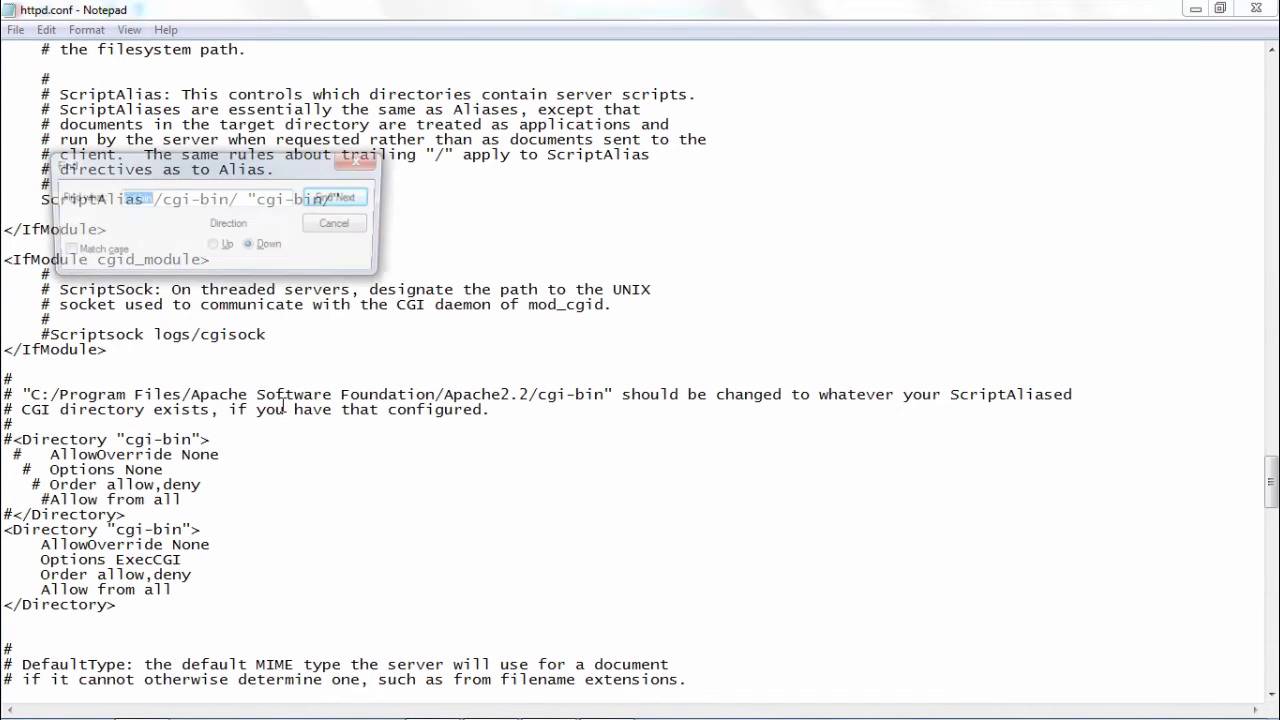
Find 'addhandler' and add active AddHandler cgi-script lines for .cgi and .py.
text(add)
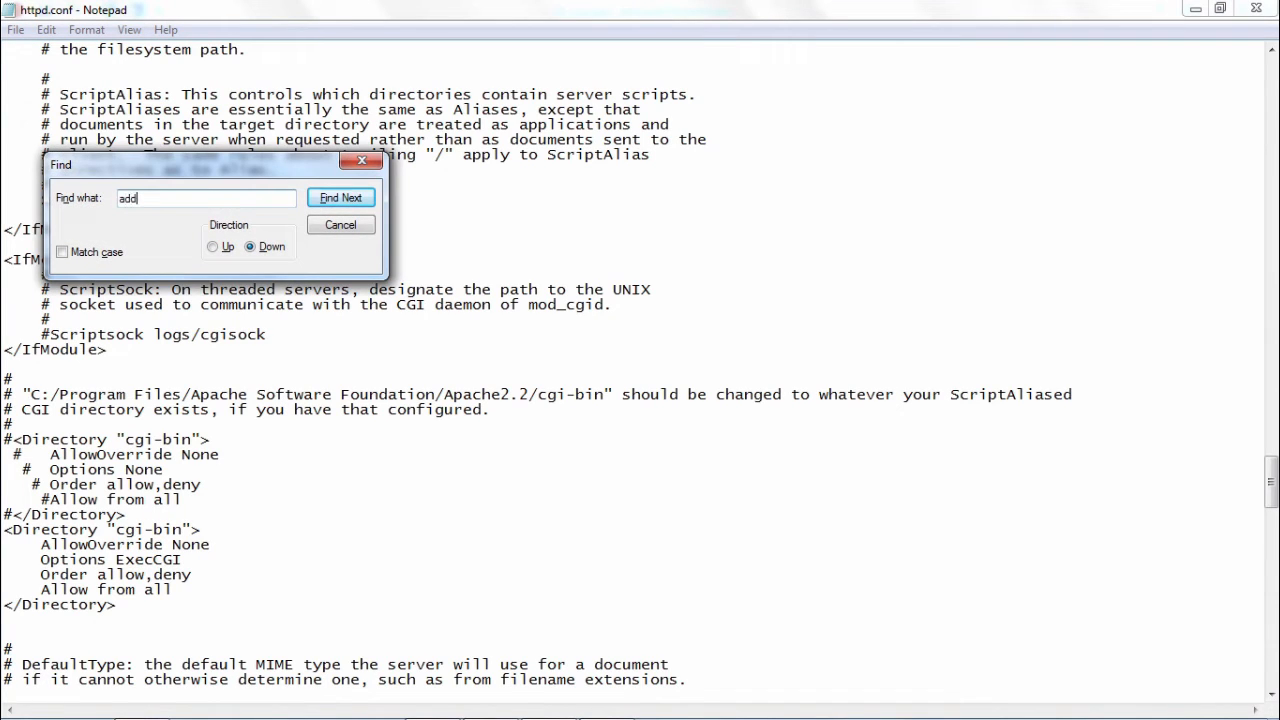
text(handler)
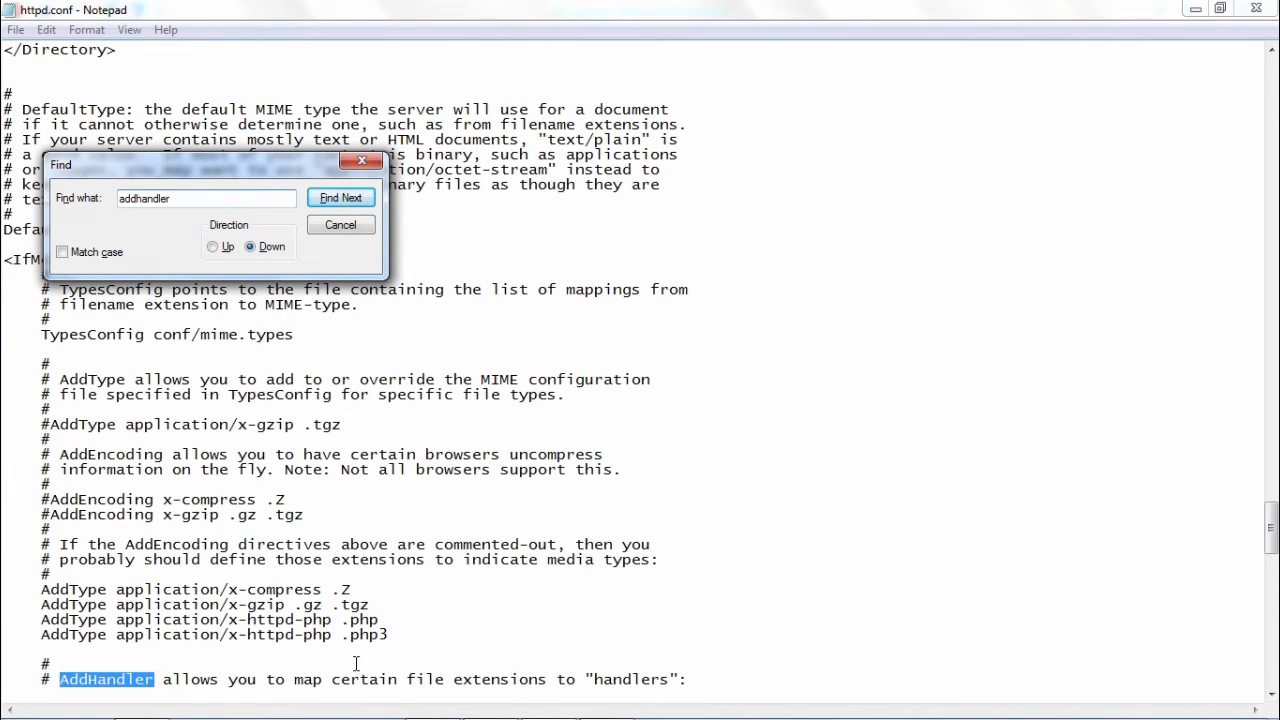
click(340, 197)
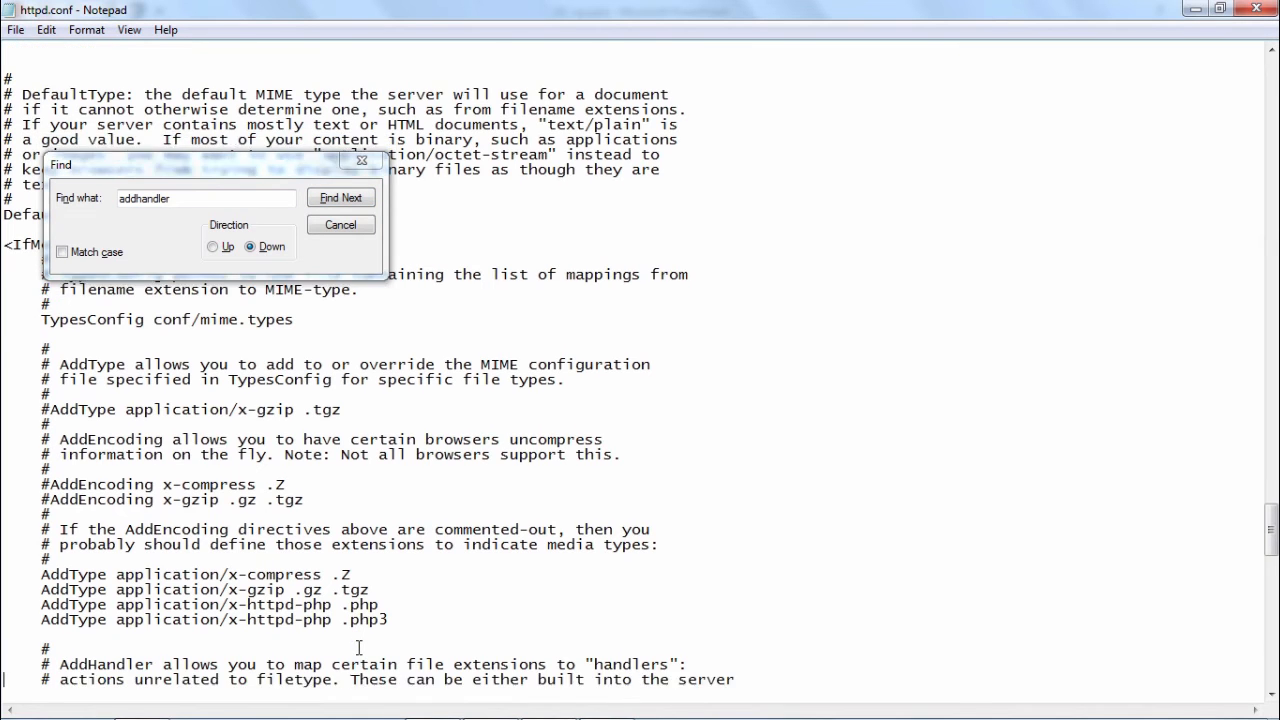
click(340, 197)
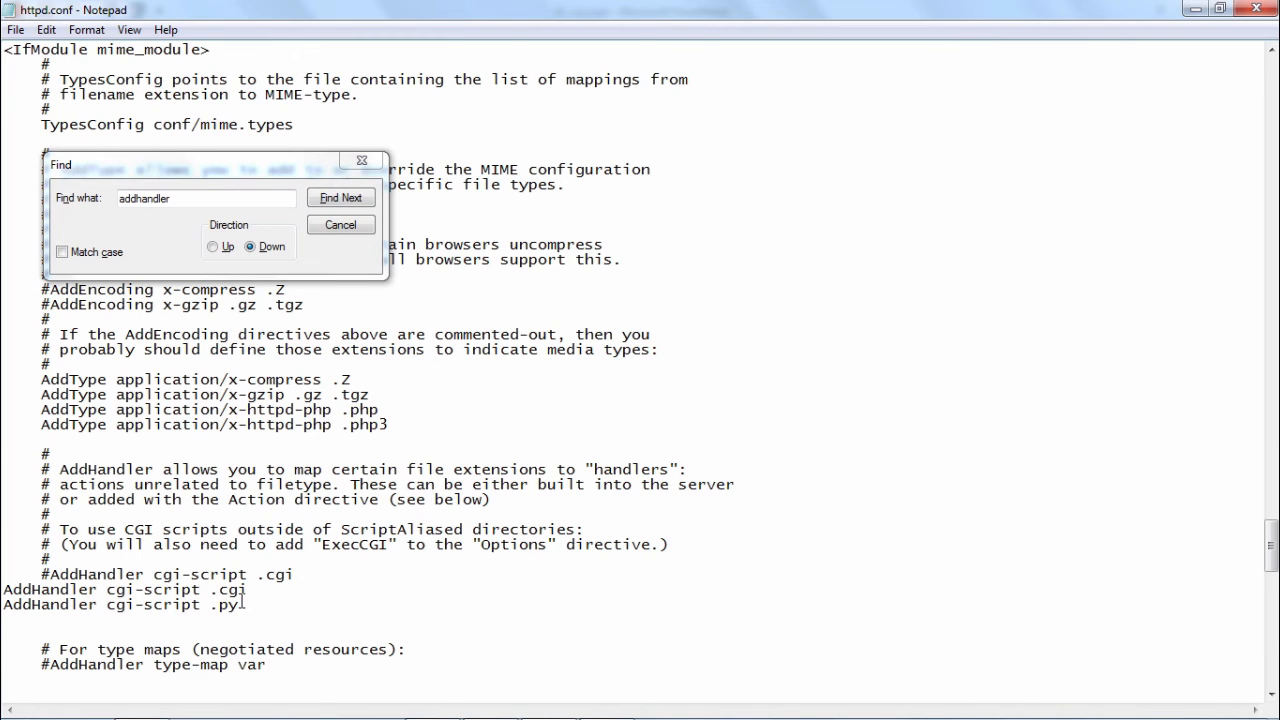
click(339, 197)
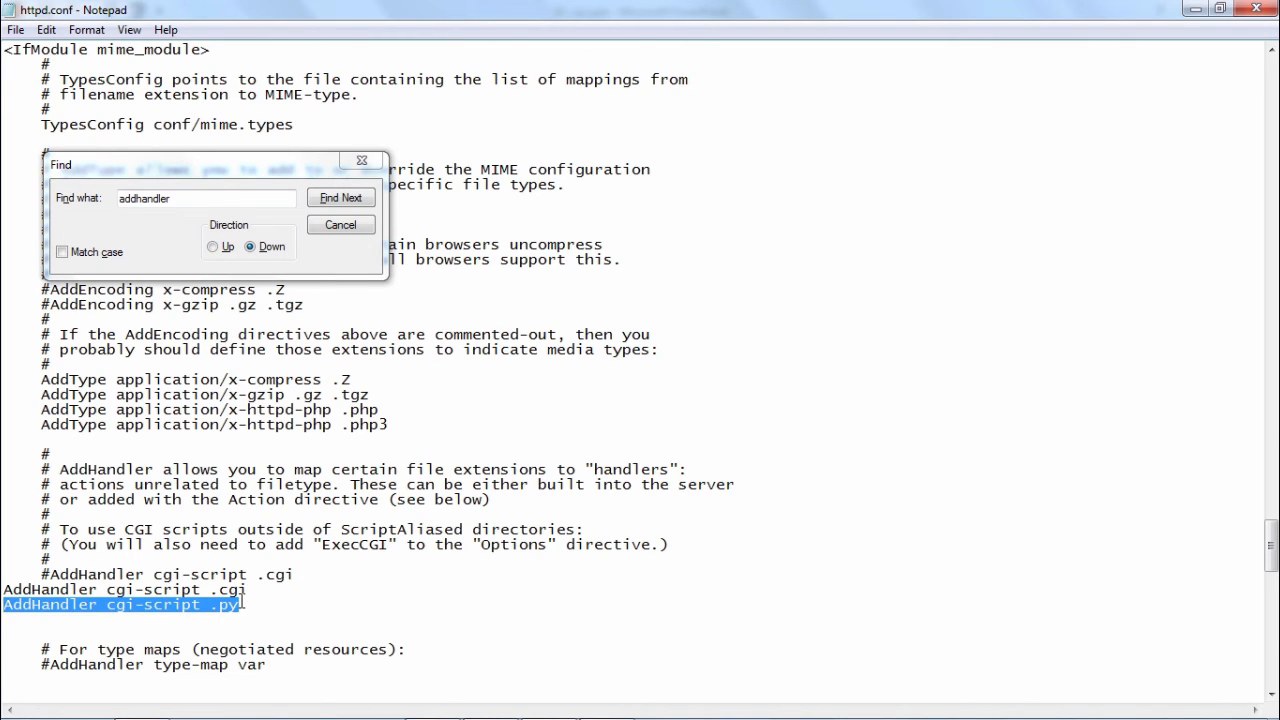